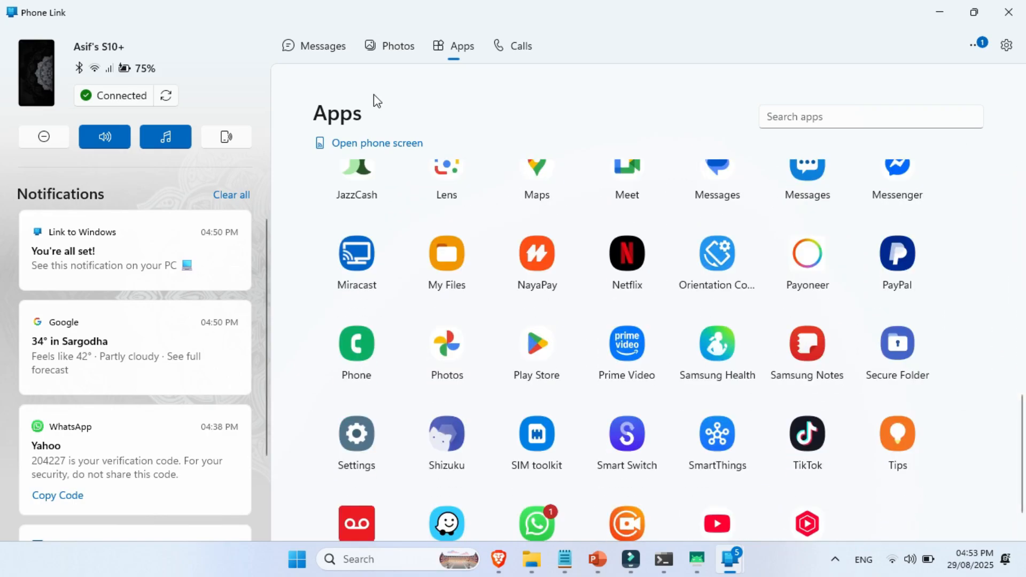
Scroll through the phone's photo gallery, then switch to the Calls section to place a call
{"action": "left_click", "coordinate": [396, 46]}
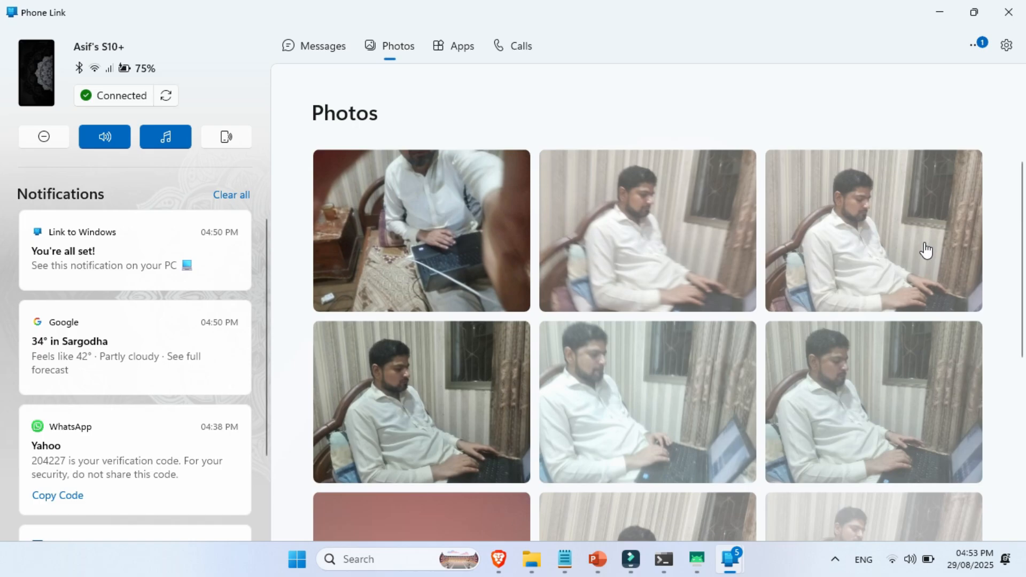
{"action": "scroll", "scroll_direction": "down", "scroll_amount": 3}
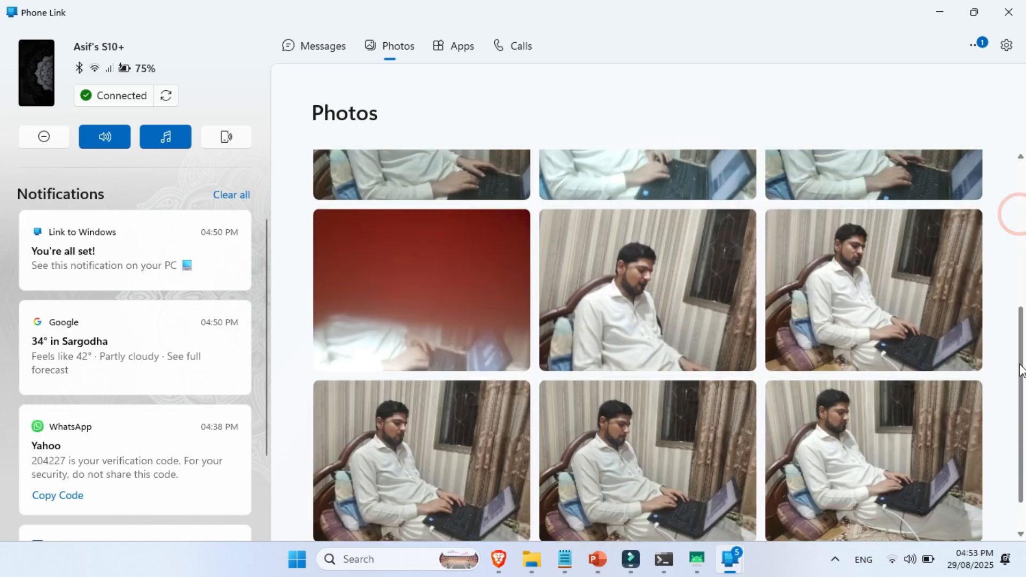
{"action": "scroll", "scroll_direction": "down", "scroll_amount": 3}
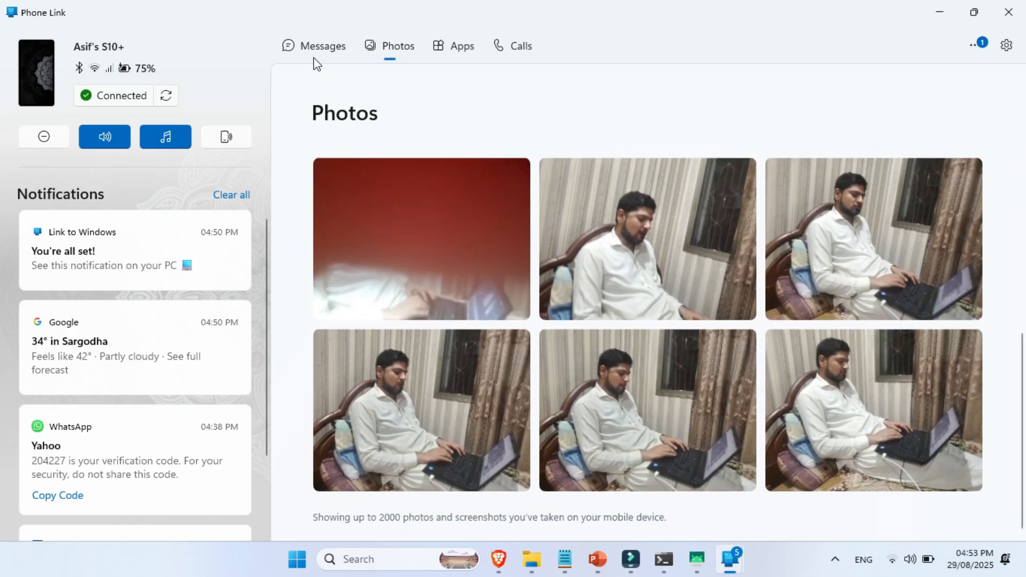
{"action": "left_click", "coordinate": [521, 46]}
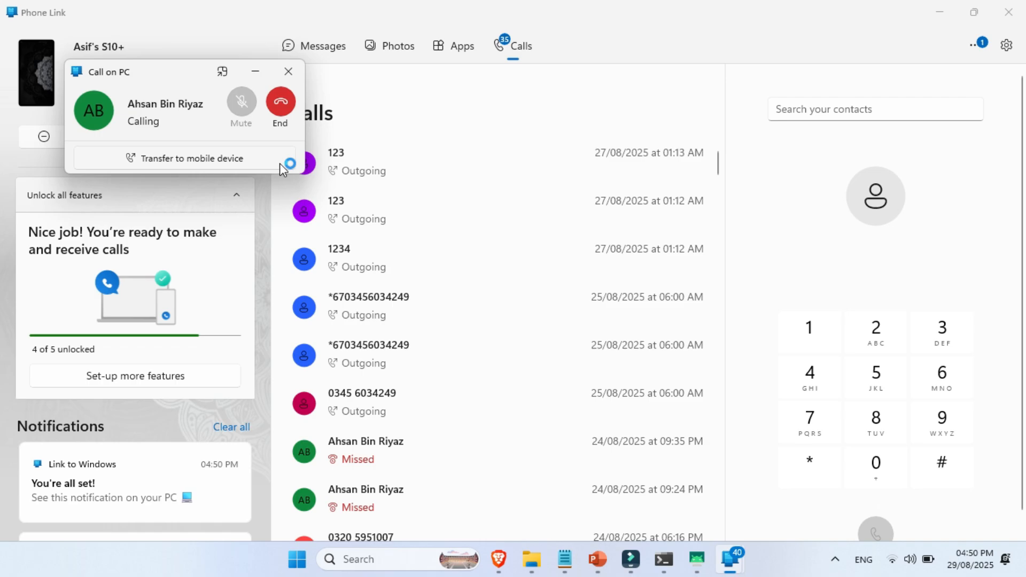
{"action": "left_click", "coordinate": [462, 46]}
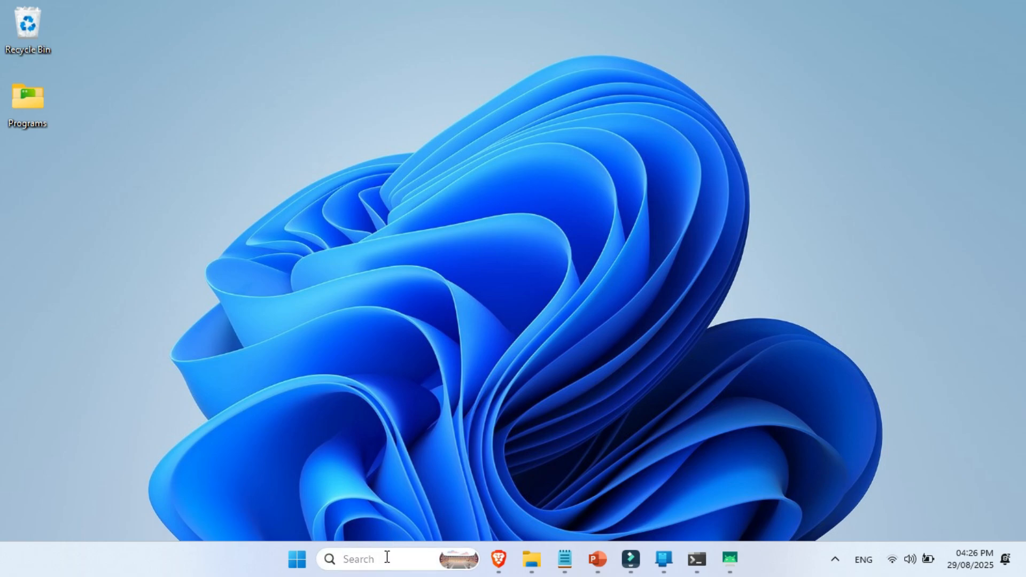
Search Windows for "phone" from the taskbar Search box
{"action": "left_click", "coordinate": [356, 559]}
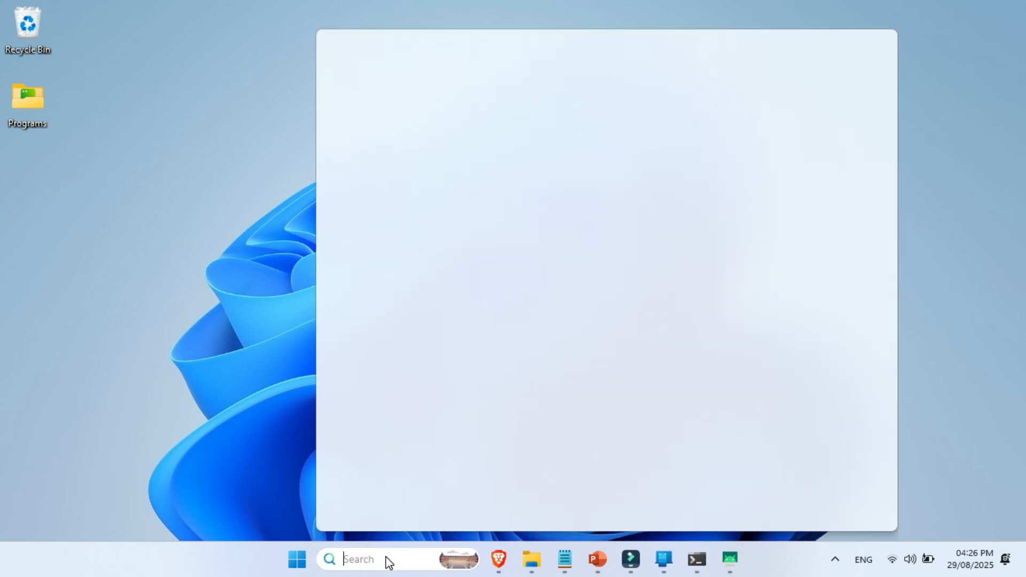
{"action": "type", "text": "phone"}
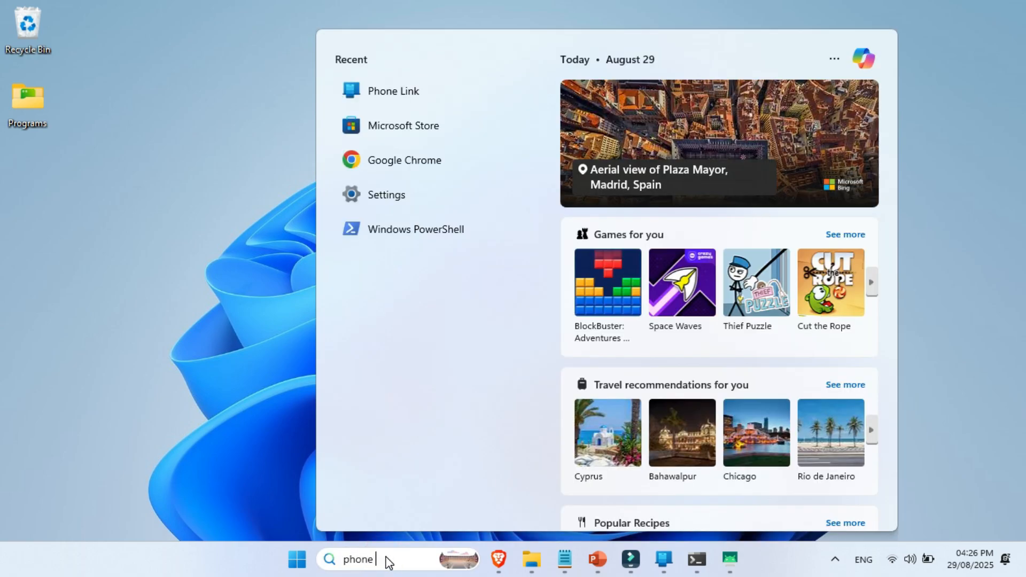
{"action": "type", "text": "phone"}
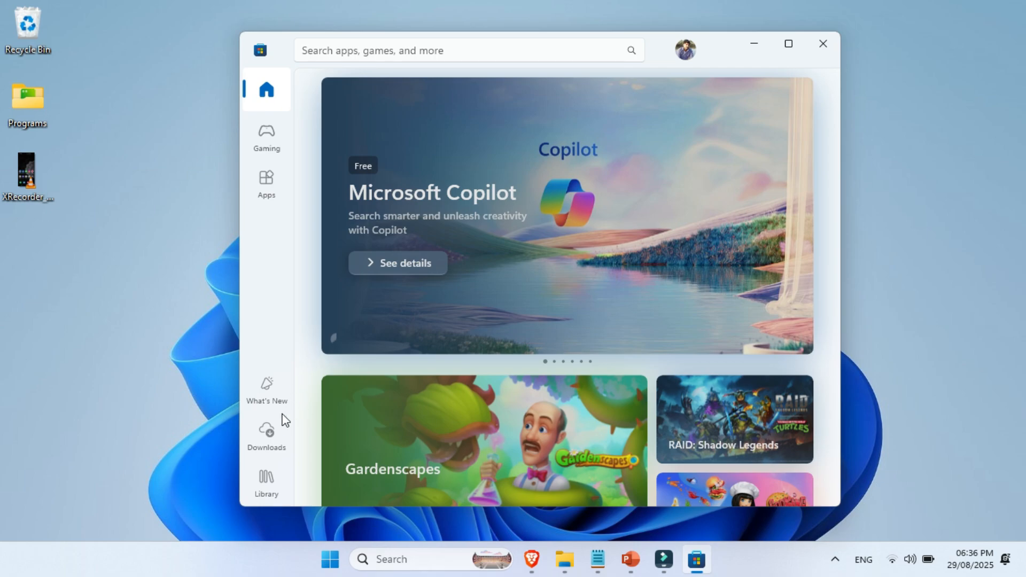
Start Update all on the Microsoft Store Downloads page
{"action": "left_click", "coordinate": [266, 433]}
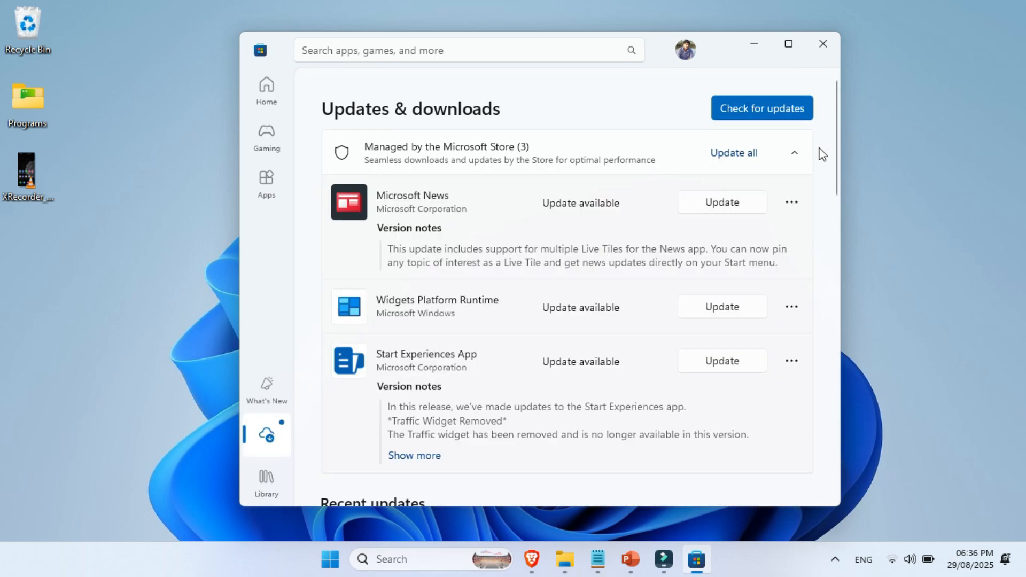
{"action": "left_click", "coordinate": [732, 153]}
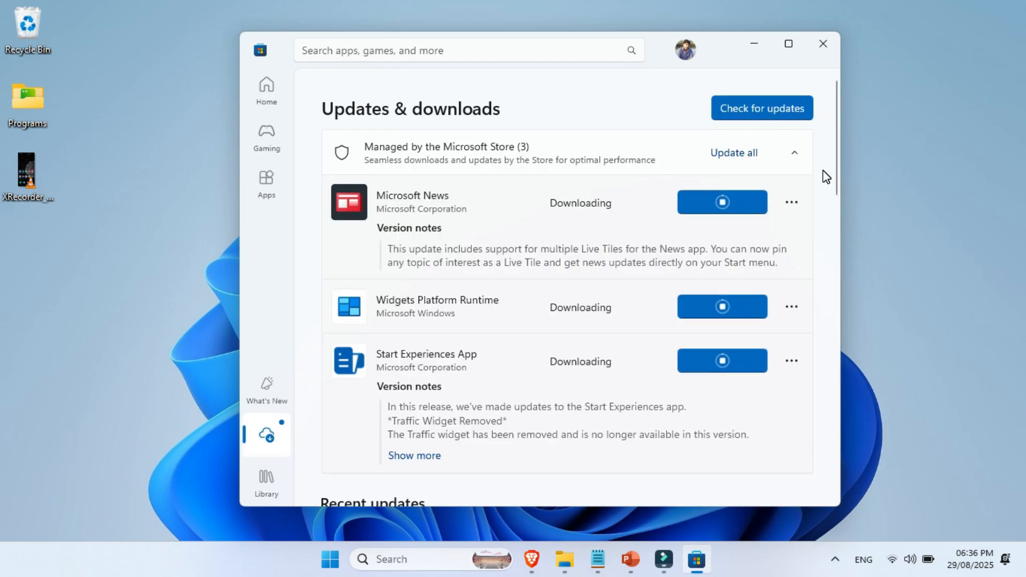
{"action": "left_click", "coordinate": [823, 42]}
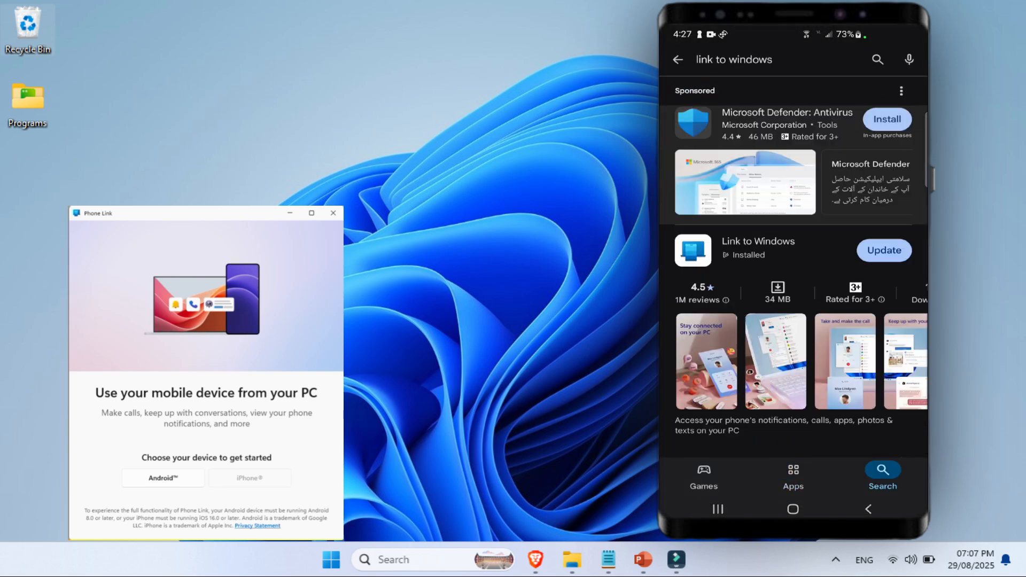
Choose Android and sign in with the Microsoft account to reach the linking QR code
{"action": "left_click", "coordinate": [884, 250]}
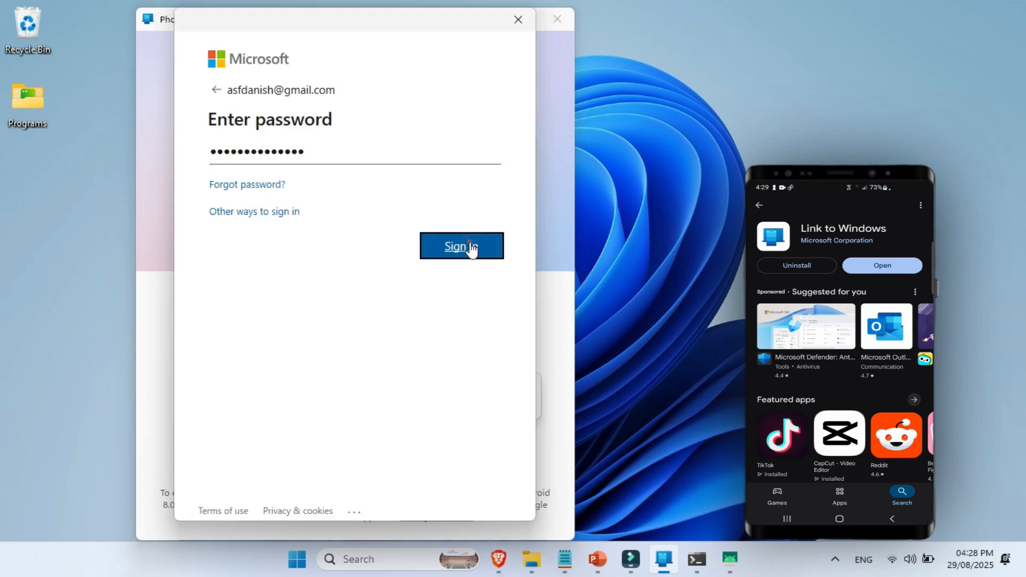
{"action": "left_click", "coordinate": [460, 246]}
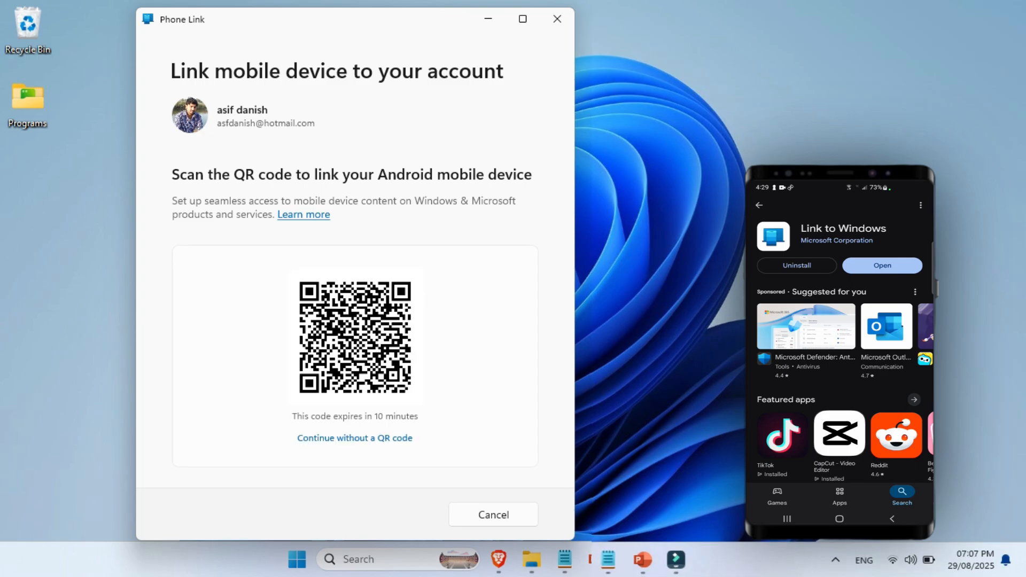
Check in Quick Settings that Wi-Fi is connected and the Bluetooth tile is on
{"action": "left_click", "coordinate": [891, 559]}
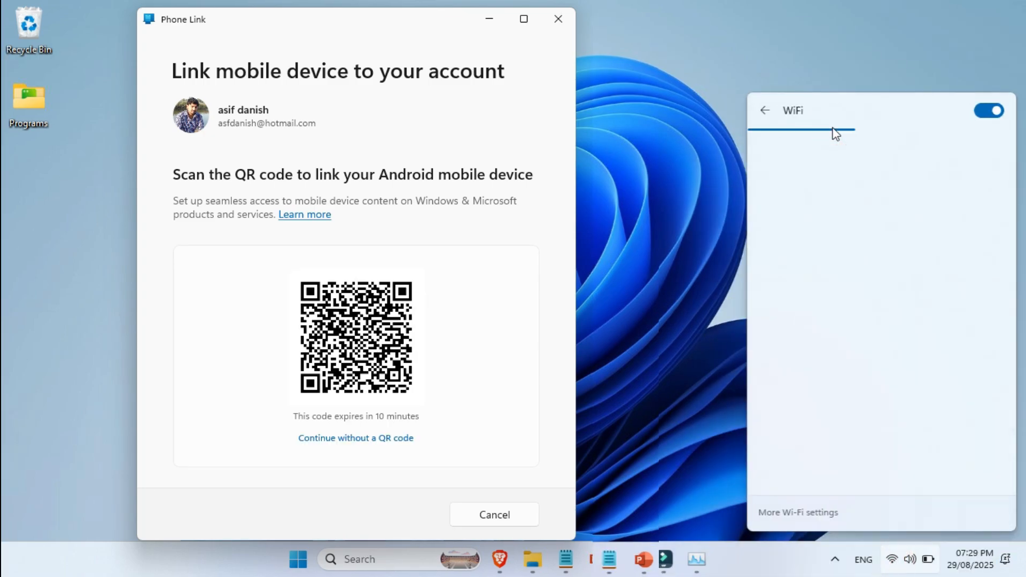
{"action": "left_click", "coordinate": [763, 110]}
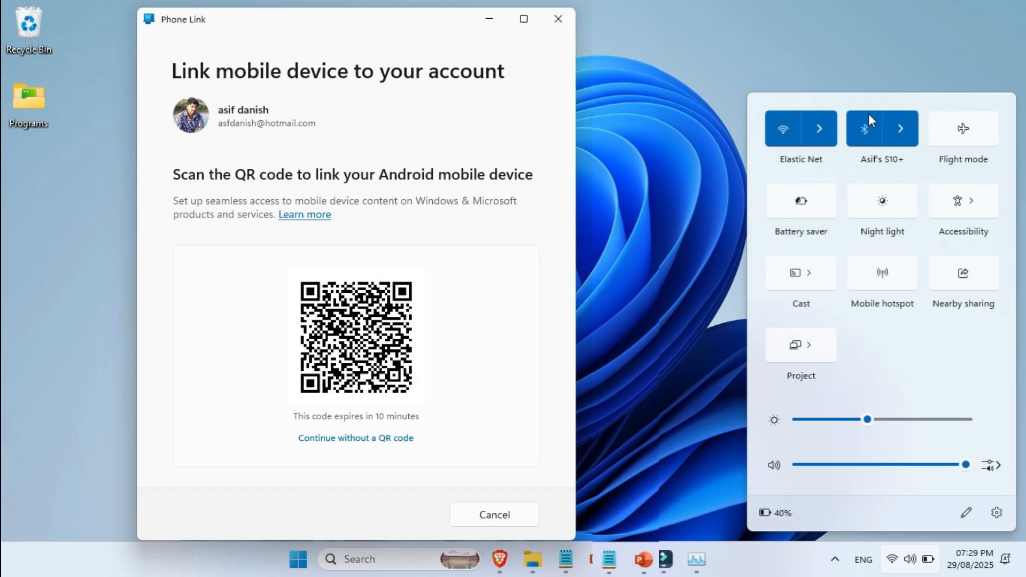
{"action": "left_click", "coordinate": [899, 128]}
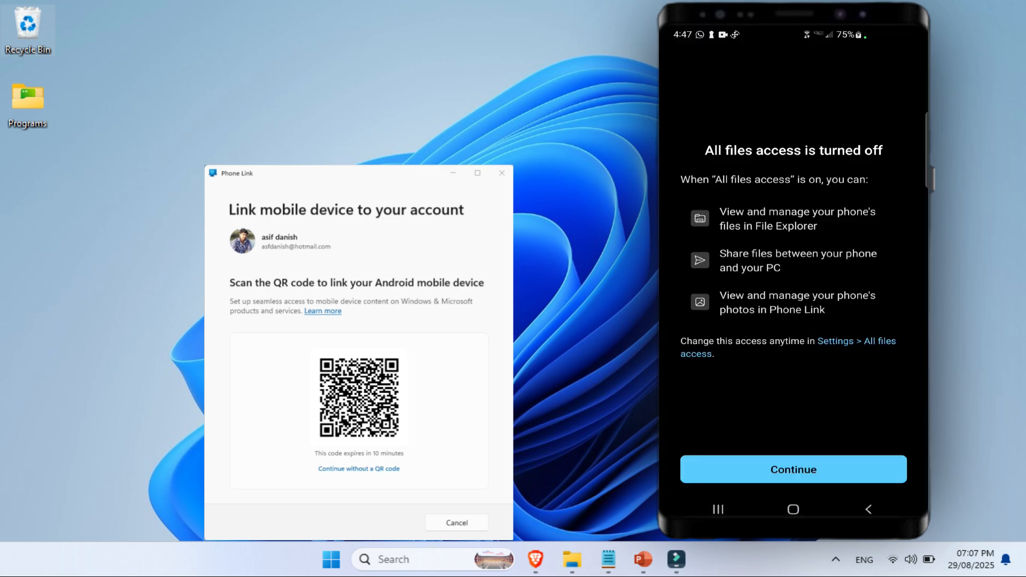
On the phone, continue past files access, scan the PC's QR code and agree to link
{"action": "left_click", "coordinate": [792, 469]}
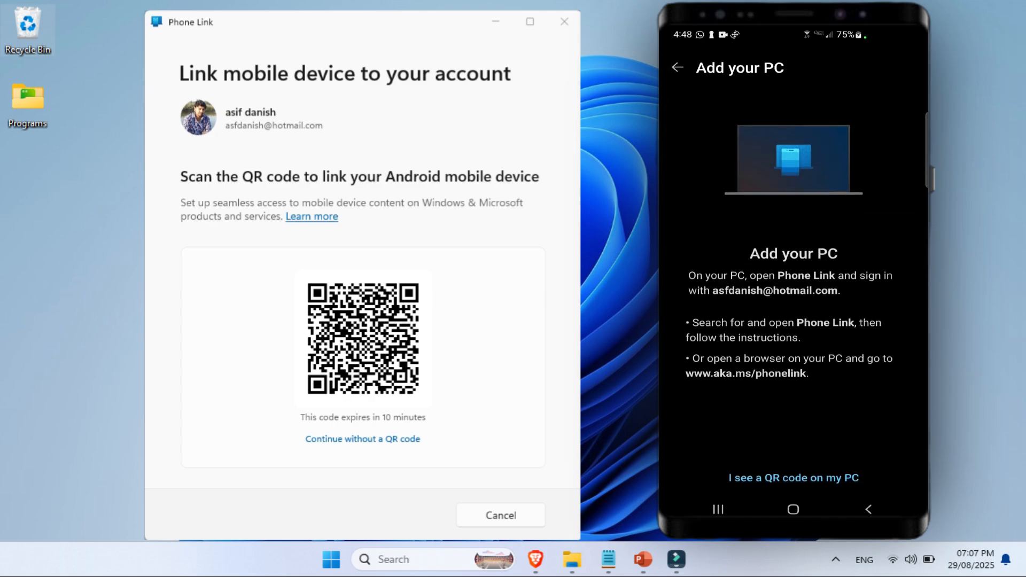
{"action": "left_click", "coordinate": [792, 478]}
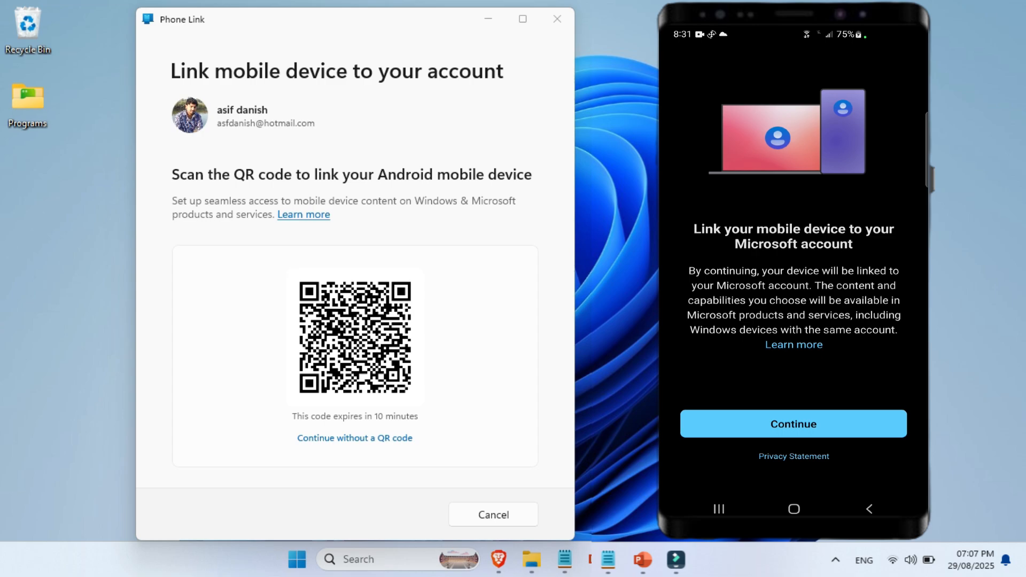
{"action": "left_click", "coordinate": [791, 423]}
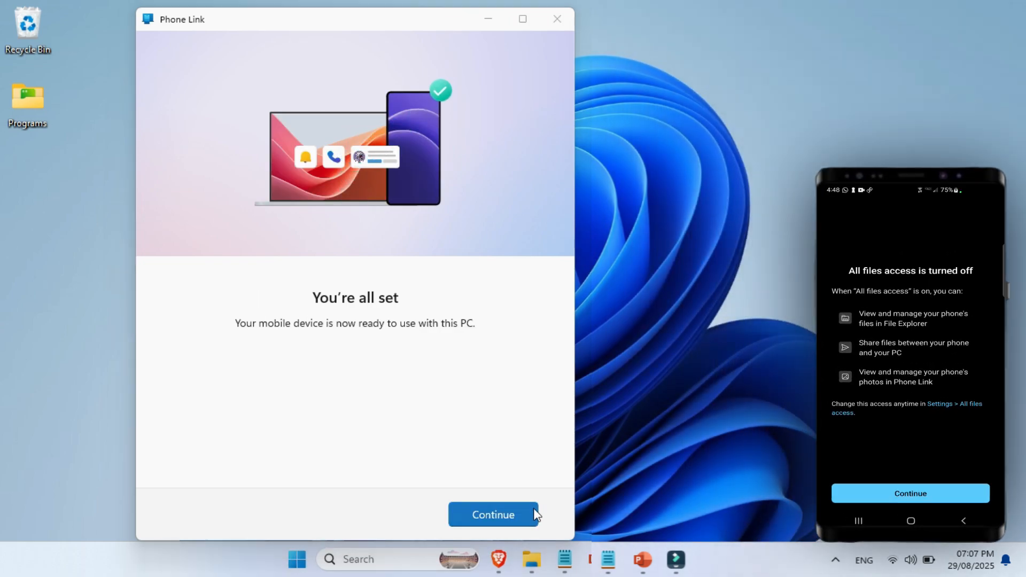
Continue from the all-set screen and get started into Phone Link's main window
{"action": "left_click", "coordinate": [492, 514]}
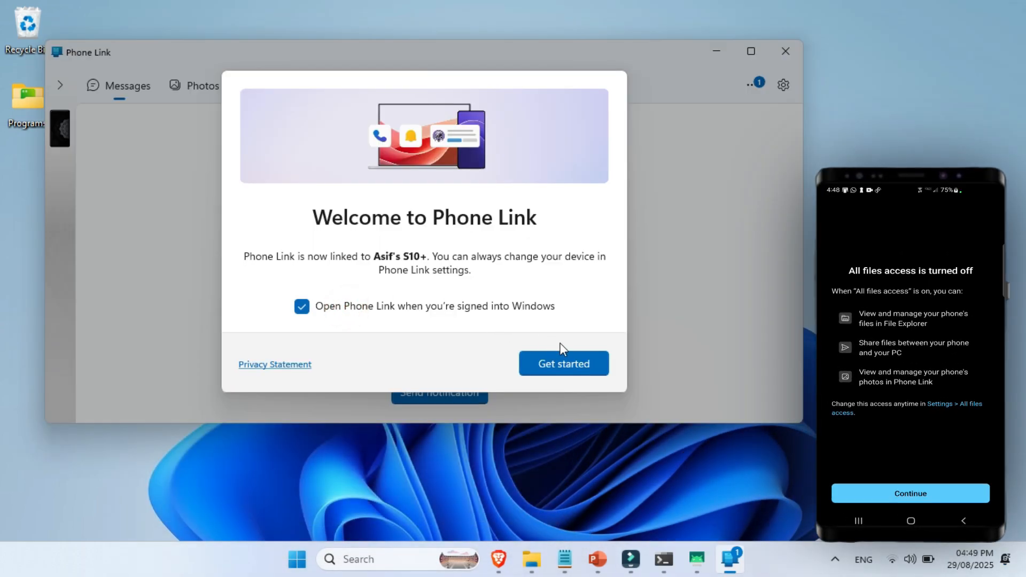
{"action": "left_click", "coordinate": [563, 364]}
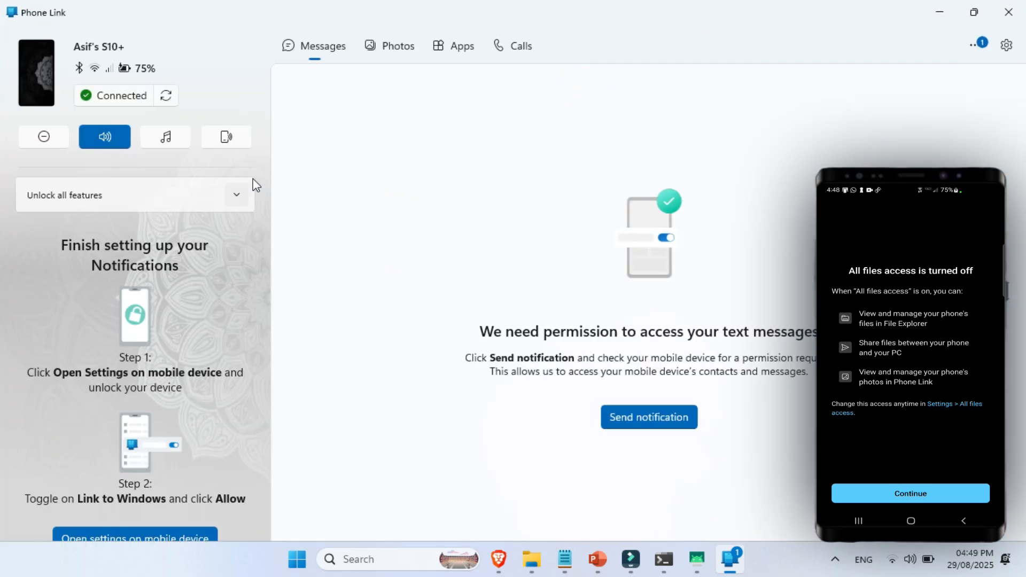
{"action": "mouse_move", "coordinate": [243, 204]}
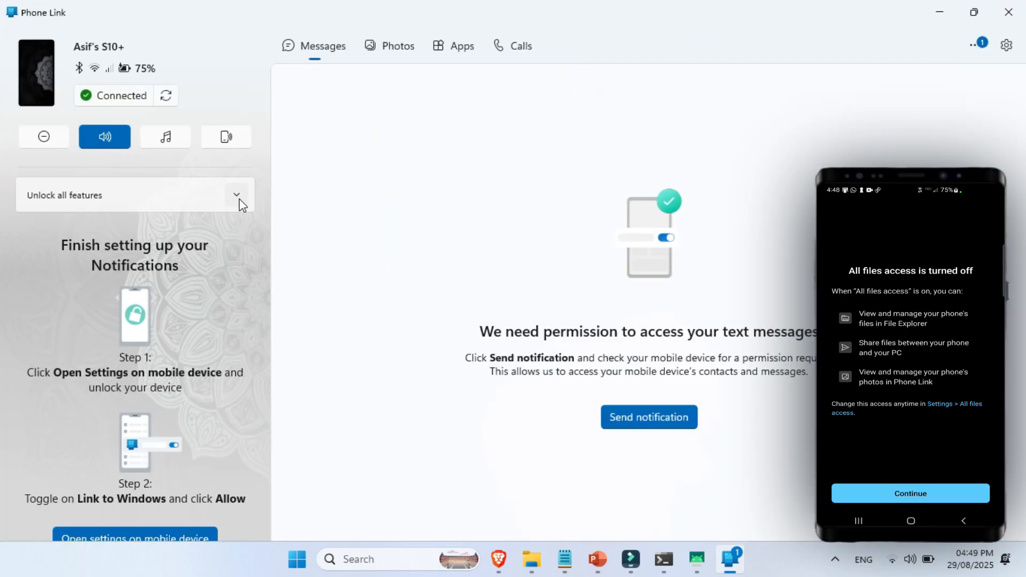
Unlock more features and turn on notification access for Link to Windows on the phone
{"action": "left_click", "coordinate": [237, 195]}
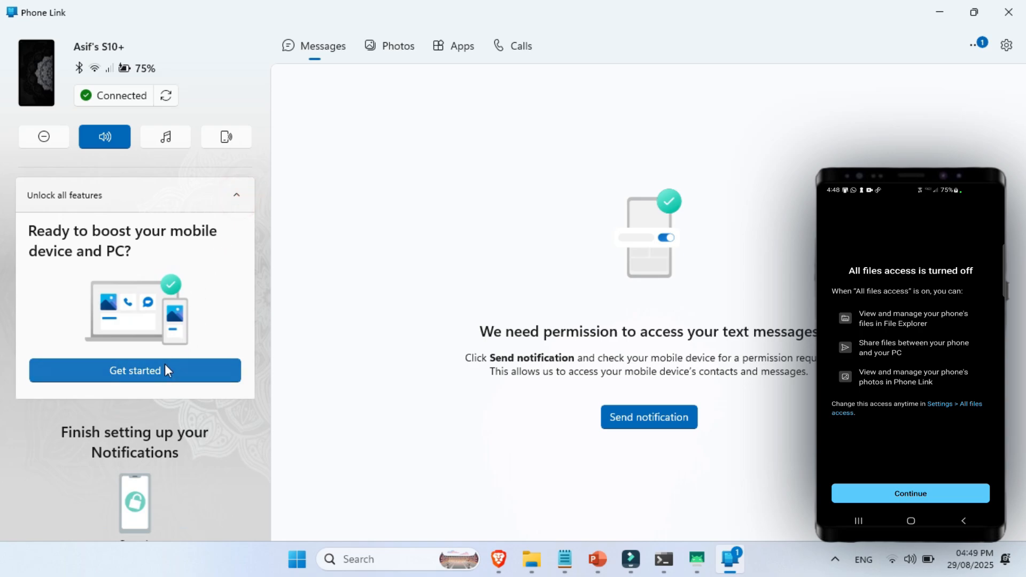
{"action": "left_click", "coordinate": [135, 371]}
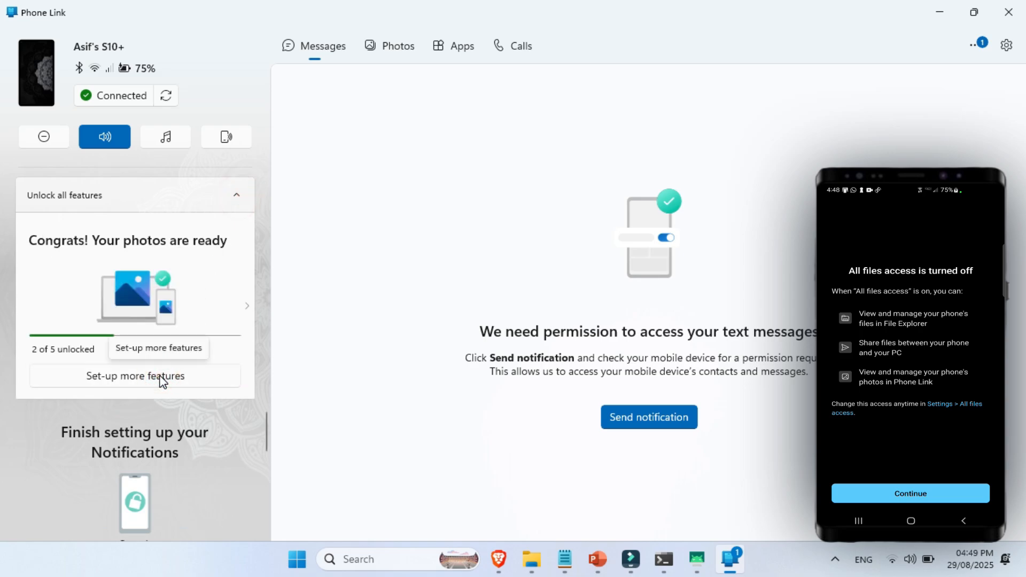
{"action": "left_click", "coordinate": [135, 375]}
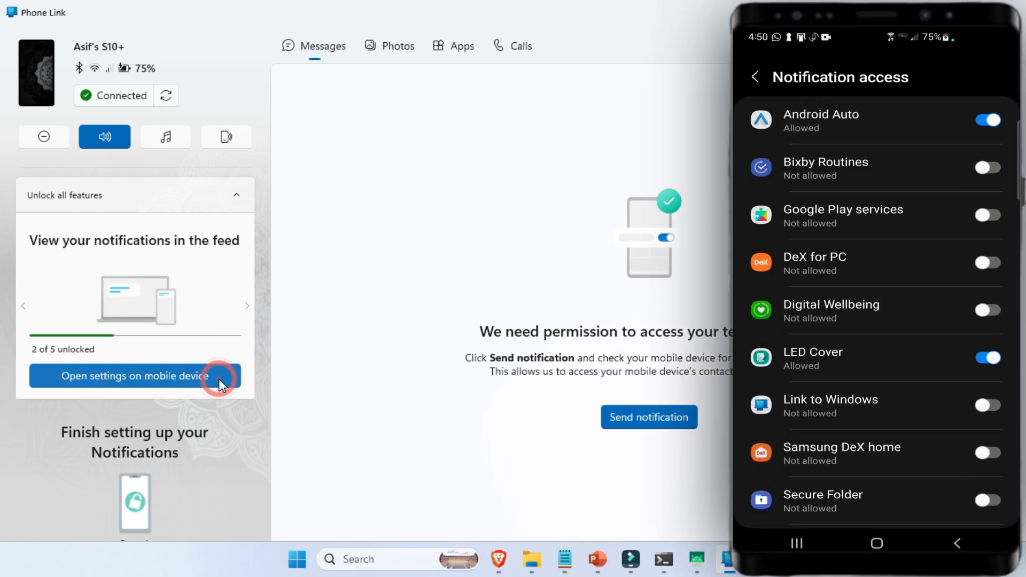
{"action": "left_click", "coordinate": [135, 376]}
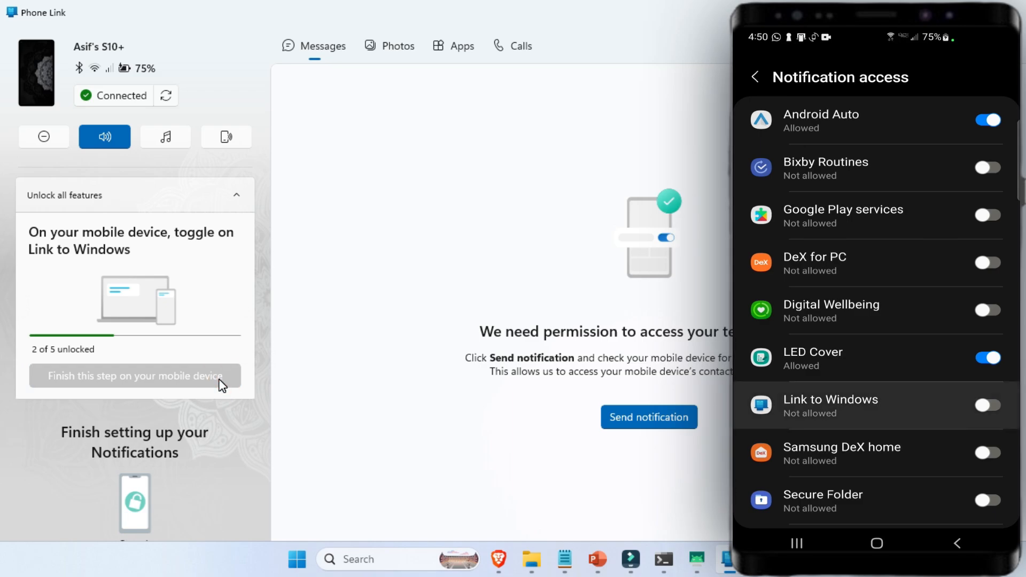
{"action": "left_click", "coordinate": [986, 404]}
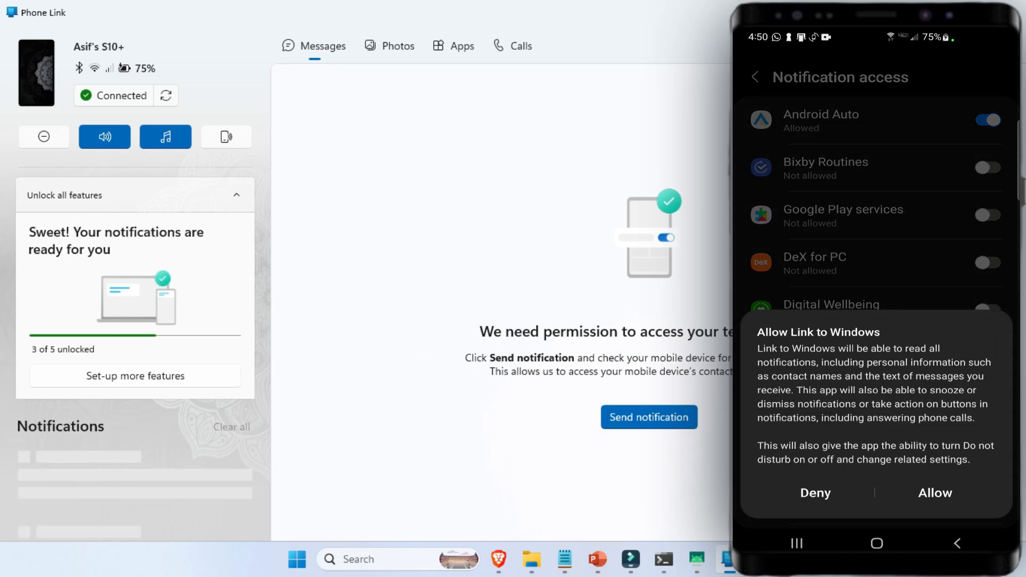
{"action": "left_click", "coordinate": [814, 492]}
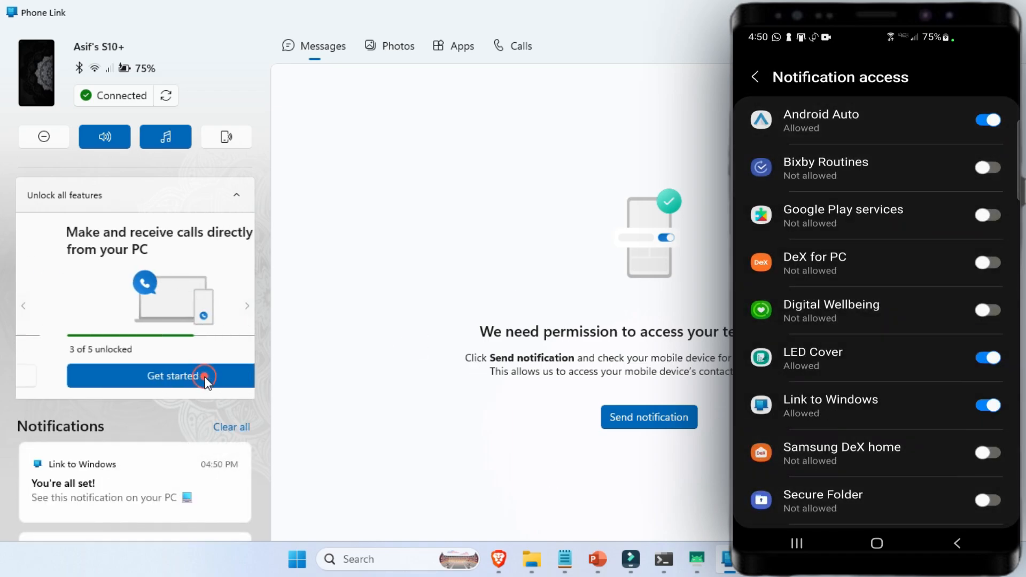
Set up calls from the PC and finish the step so call history and dialer appear
{"action": "left_click", "coordinate": [159, 375]}
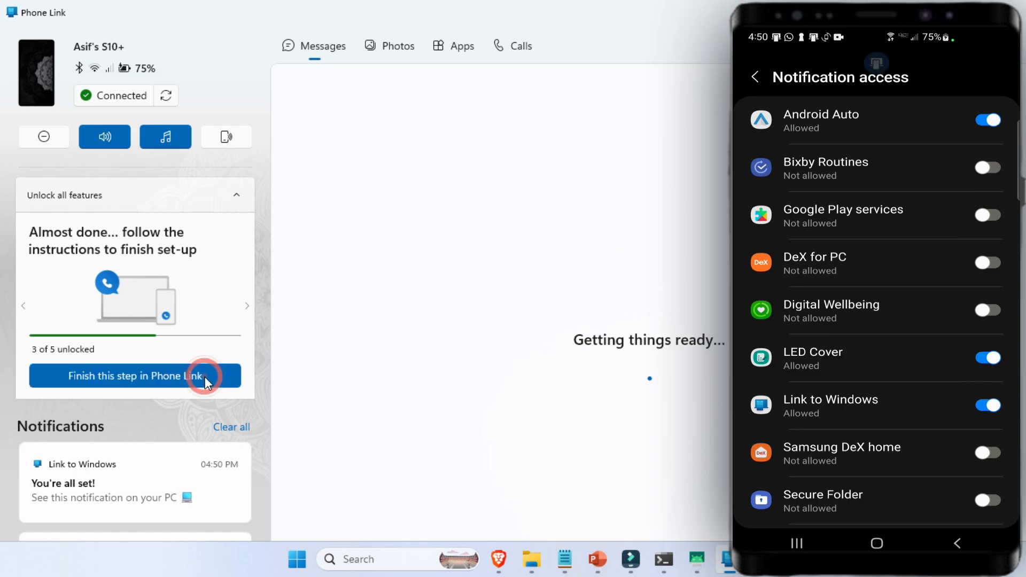
{"action": "left_click", "coordinate": [135, 375]}
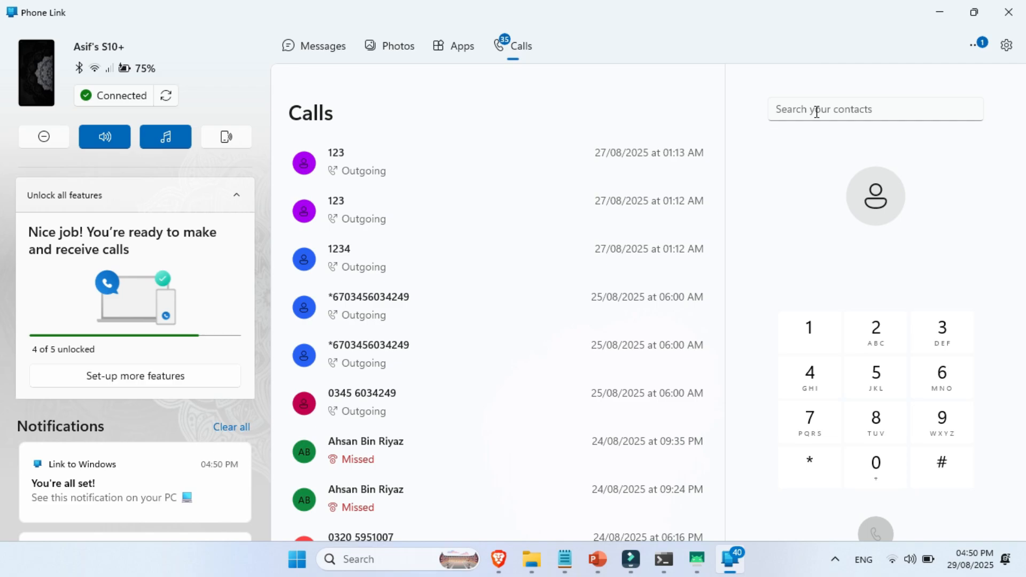
Request text-message access from the Messages section, then return to Calls for contact search
{"action": "left_click", "coordinate": [322, 46]}
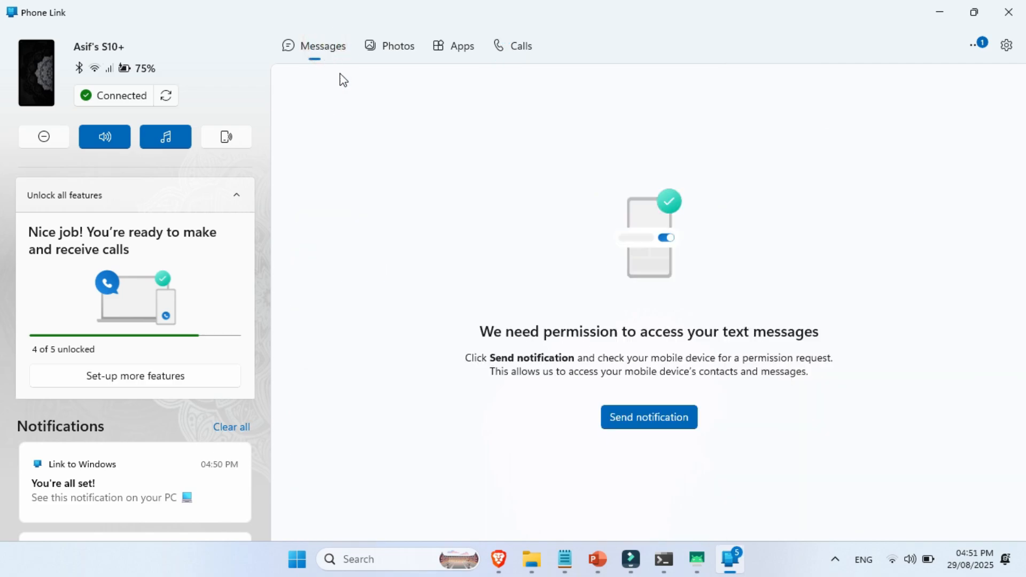
{"action": "left_click", "coordinate": [648, 416]}
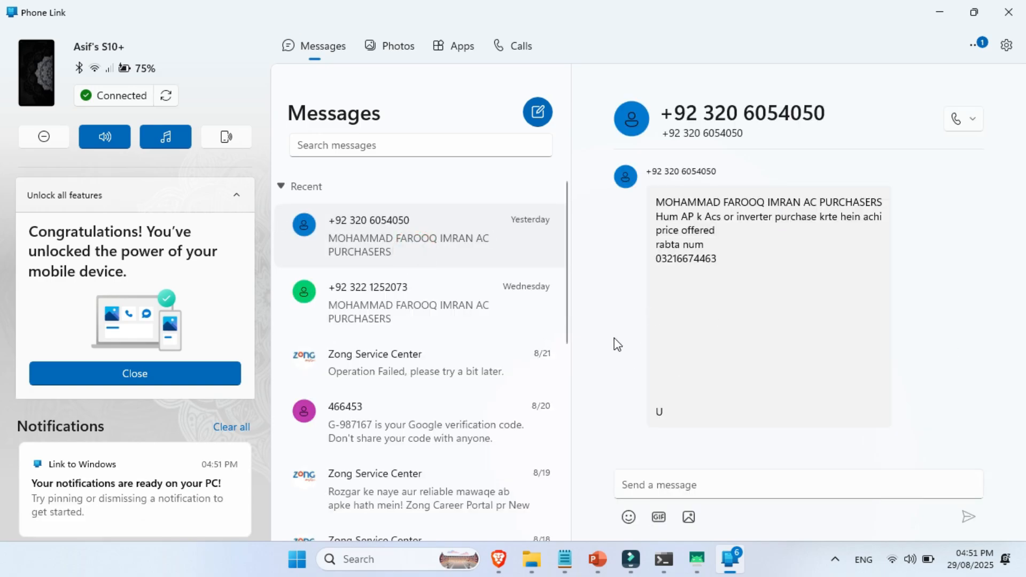
{"action": "left_click", "coordinate": [521, 46]}
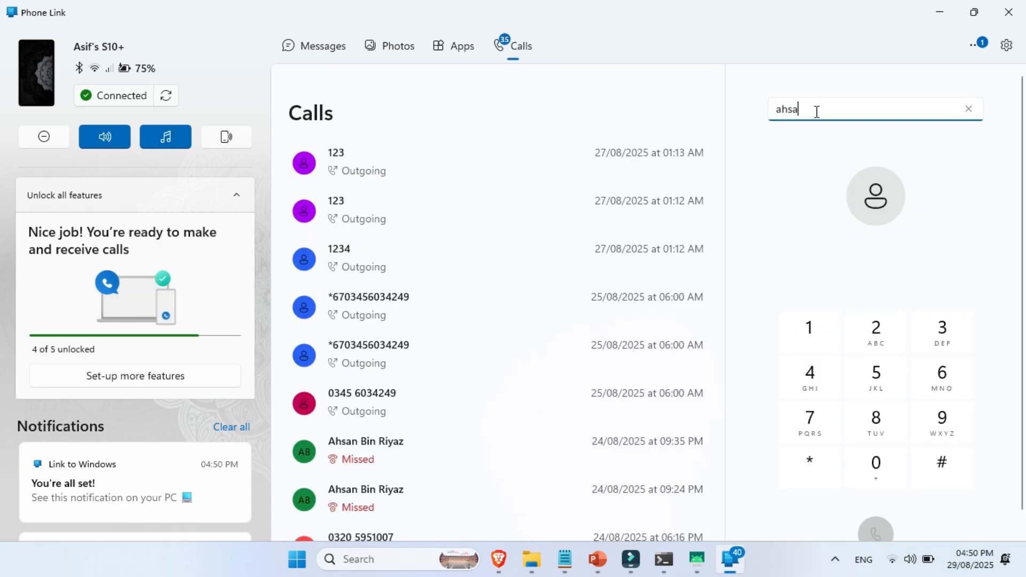
{"action": "type", "text": "n"}
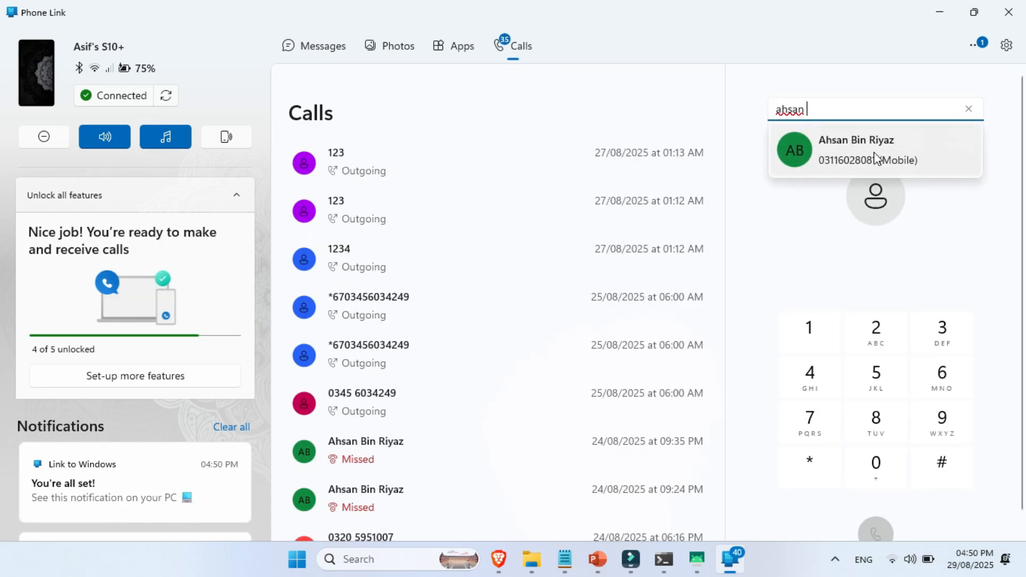
{"action": "left_click", "coordinate": [874, 149]}
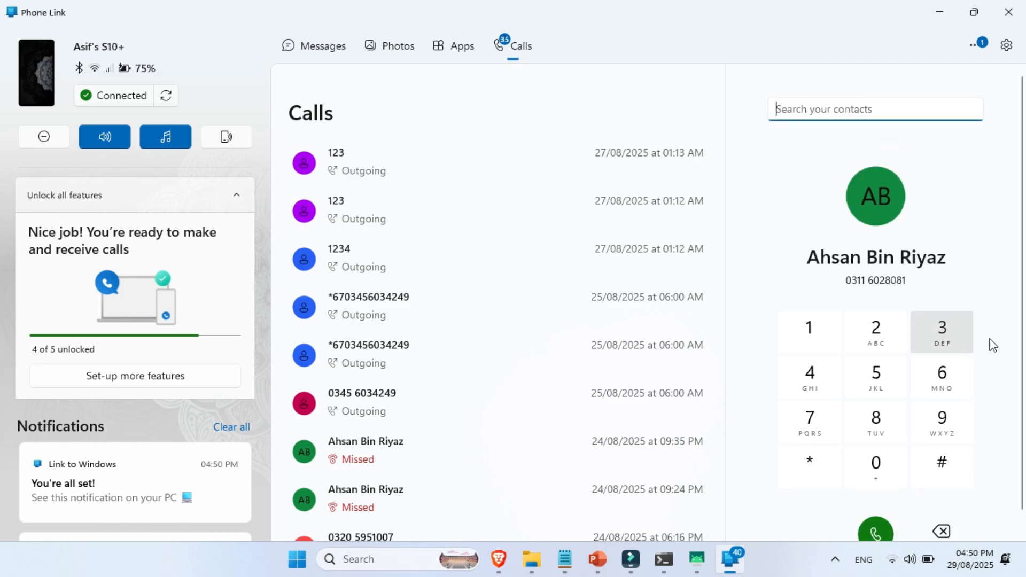
{"action": "mouse_move", "coordinate": [806, 452]}
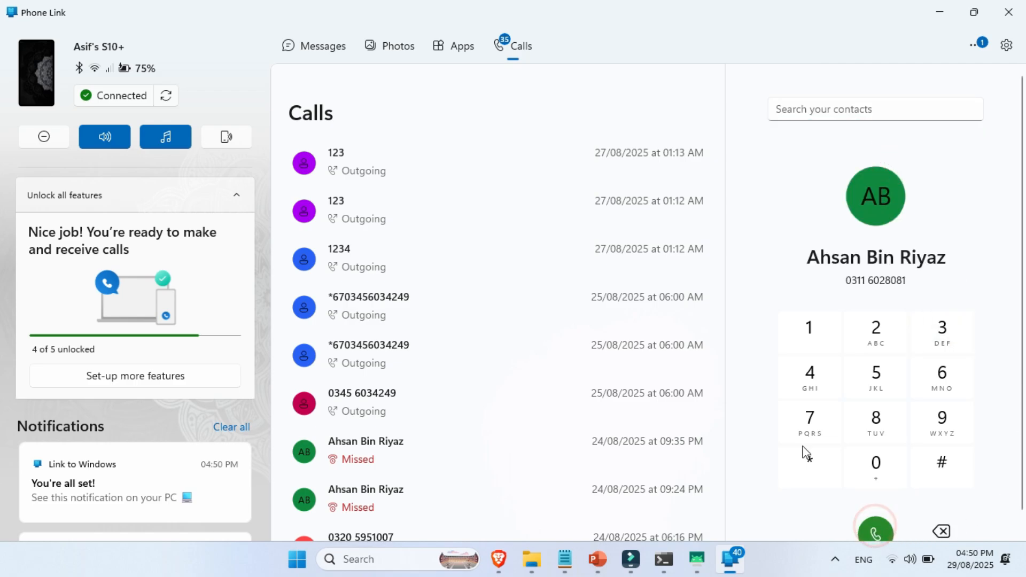
{"action": "left_click", "coordinate": [875, 527]}
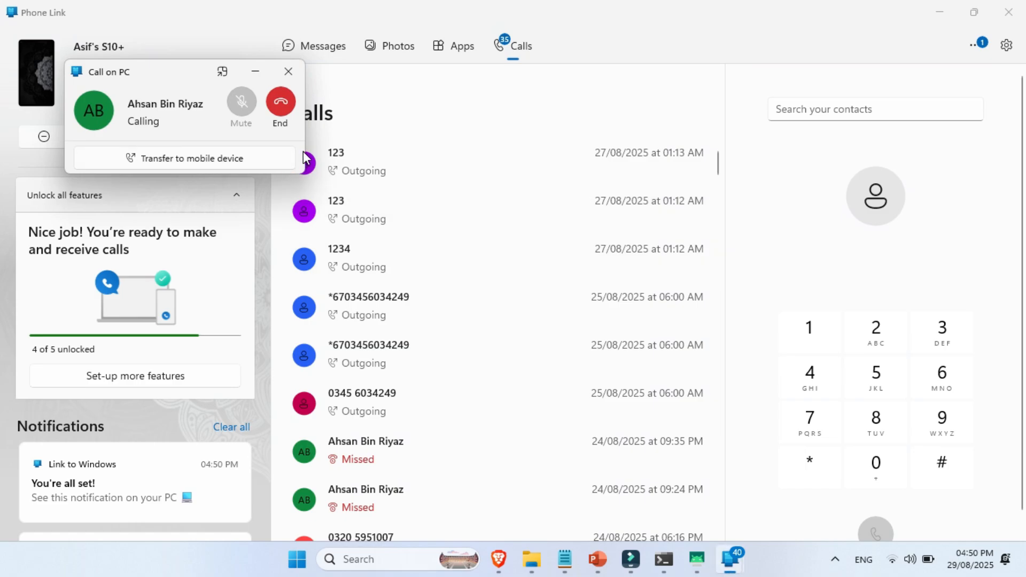
{"action": "mouse_move", "coordinate": [293, 145]}
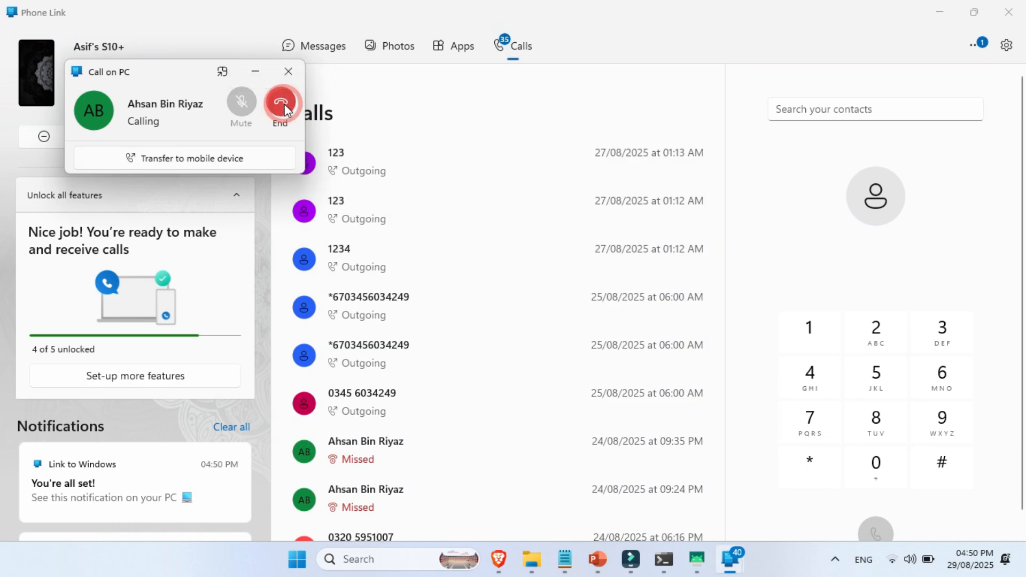
{"action": "left_click", "coordinate": [280, 104]}
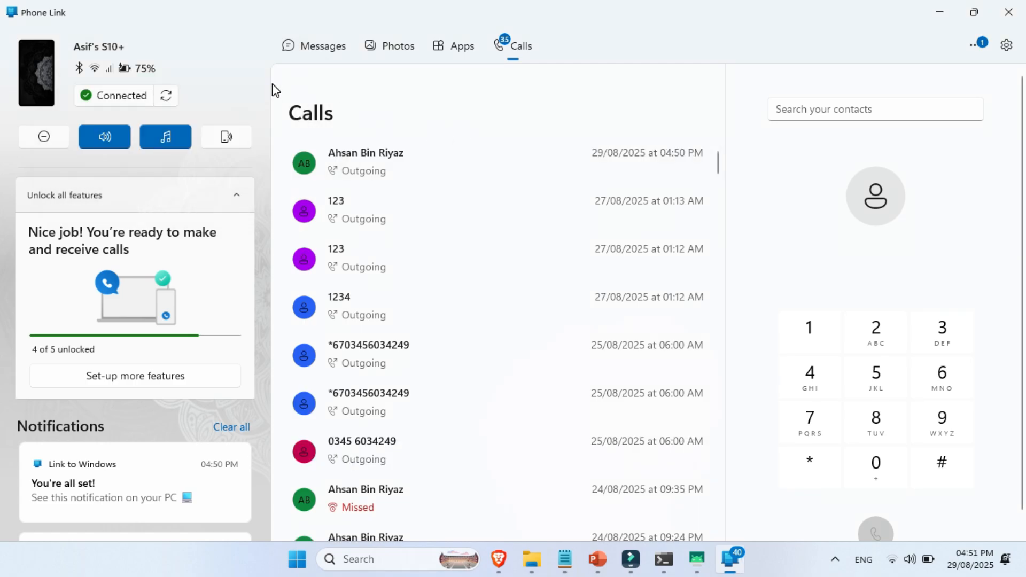
Launch WhatsApp from the phone's apps on the PC, go back inside it, then close its window
{"action": "left_click", "coordinate": [462, 45]}
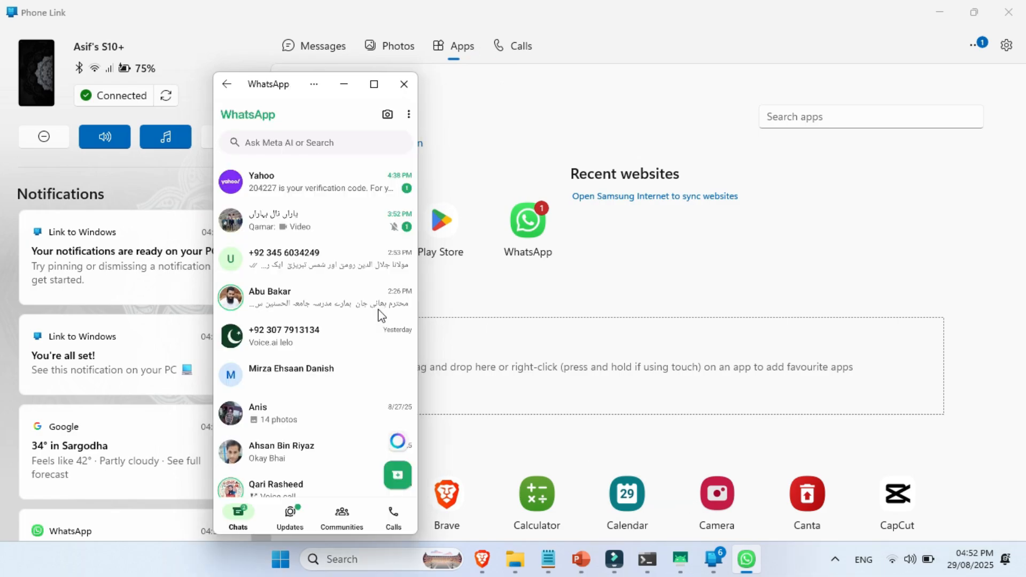
{"action": "mouse_move", "coordinate": [372, 152]}
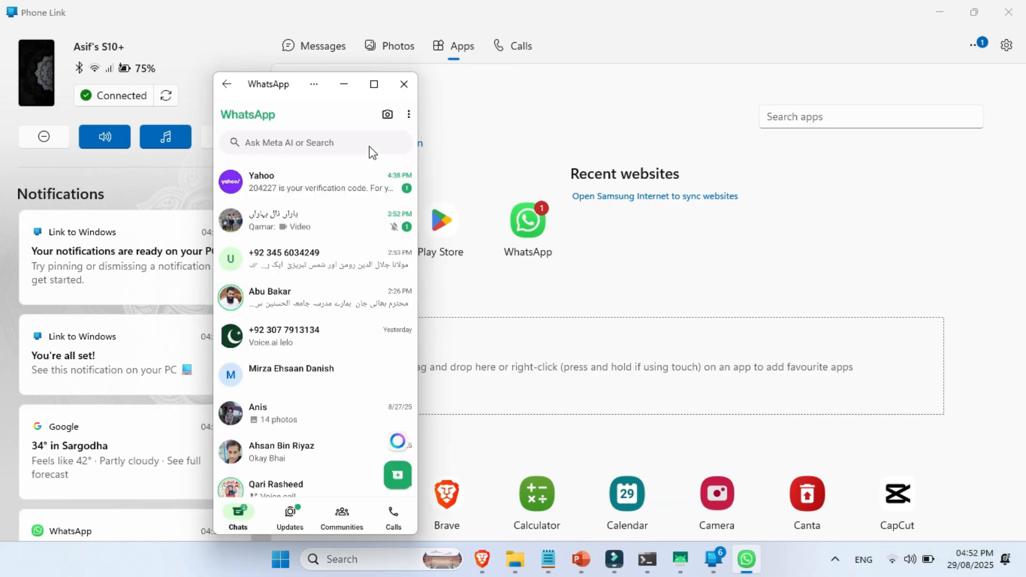
{"action": "left_click", "coordinate": [227, 84]}
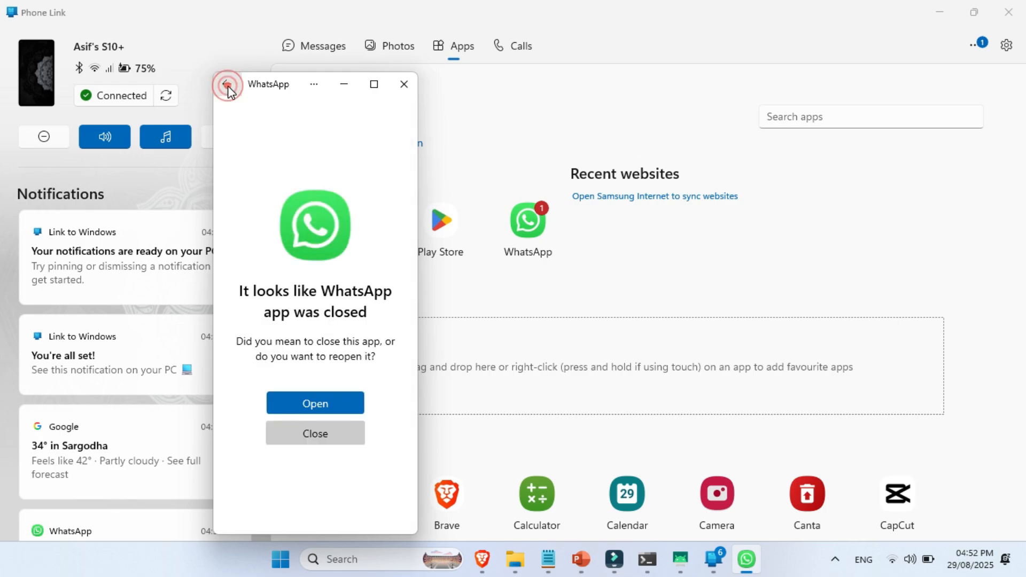
{"action": "left_click", "coordinate": [228, 84]}
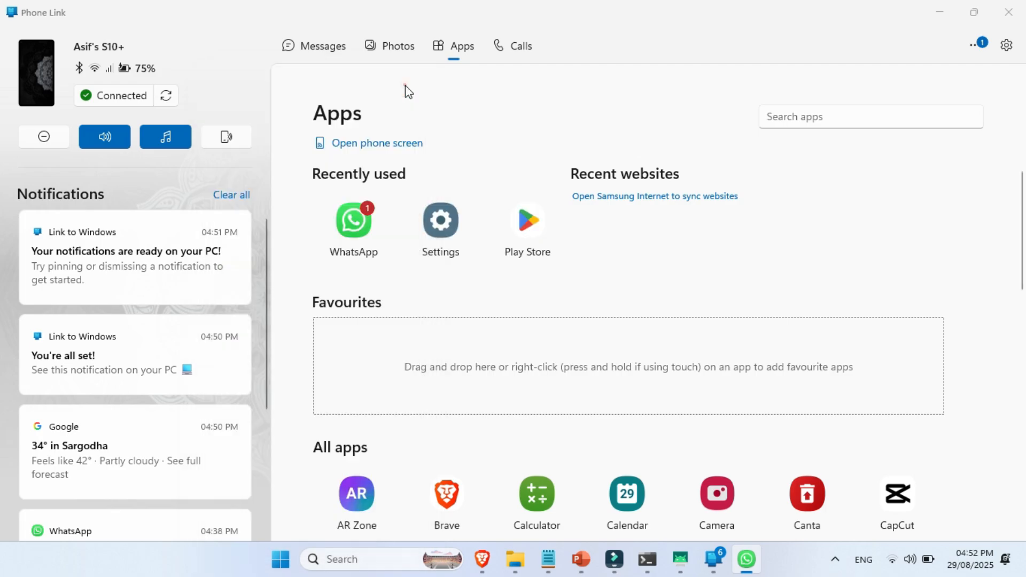
Browse the Photos tab, scrolling through the phone's pictures, then return to Apps
{"action": "left_click", "coordinate": [398, 46]}
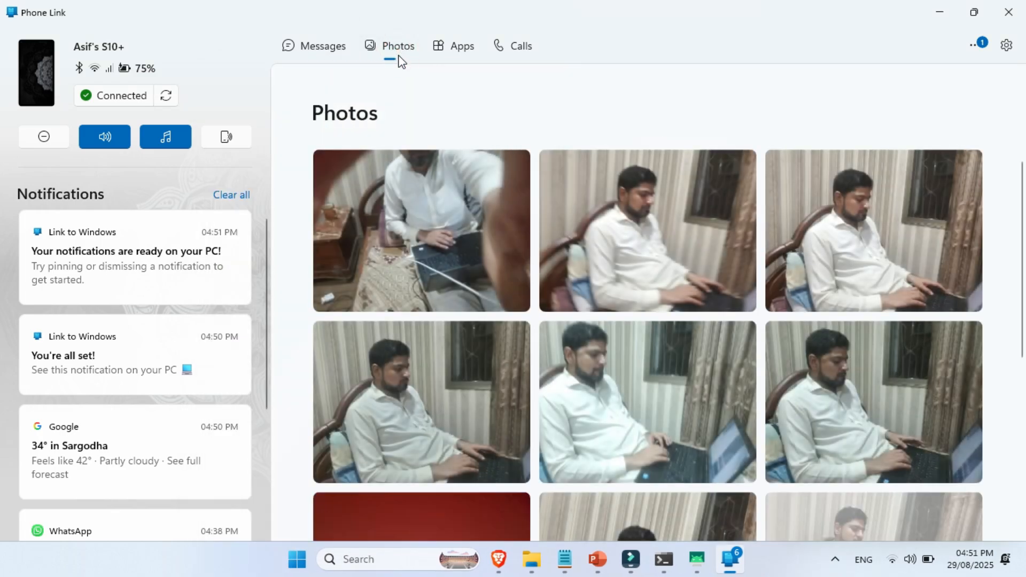
{"action": "scroll", "scroll_direction": "down", "scroll_amount": 3}
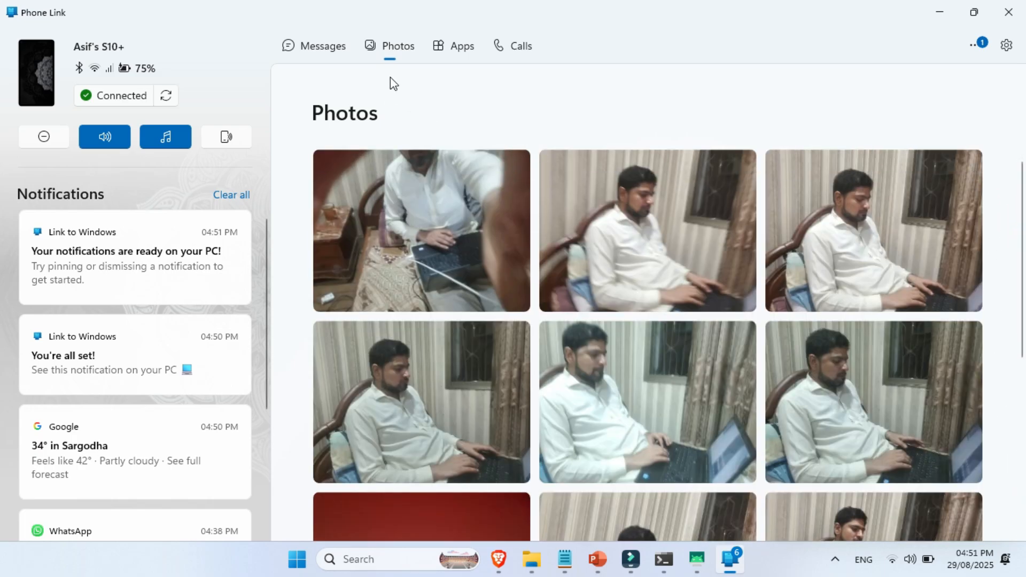
{"action": "left_click", "coordinate": [460, 46]}
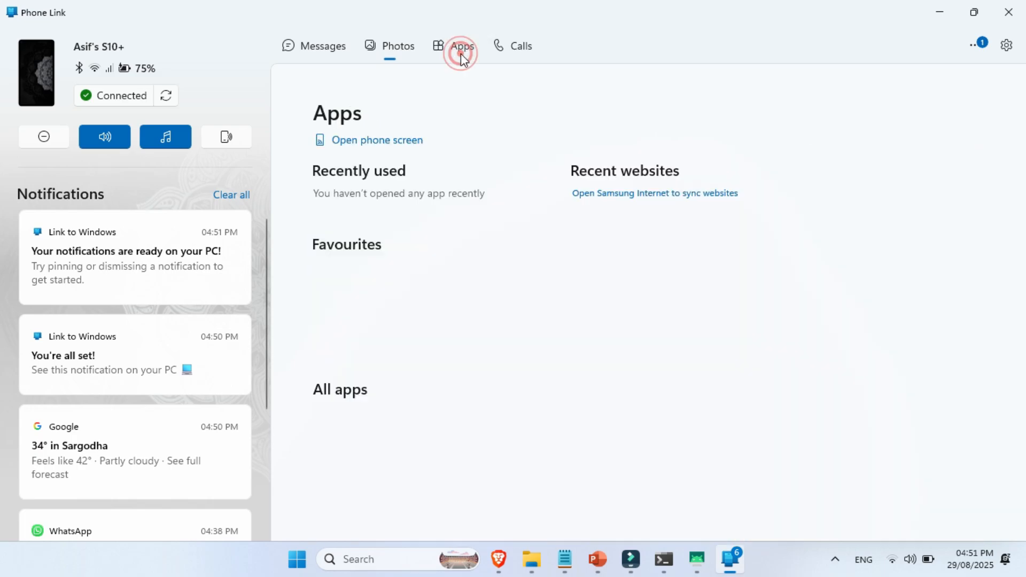
Dismiss the Welcome to Apps and favourites tips and scroll down to the All apps list
{"action": "left_click", "coordinate": [462, 46]}
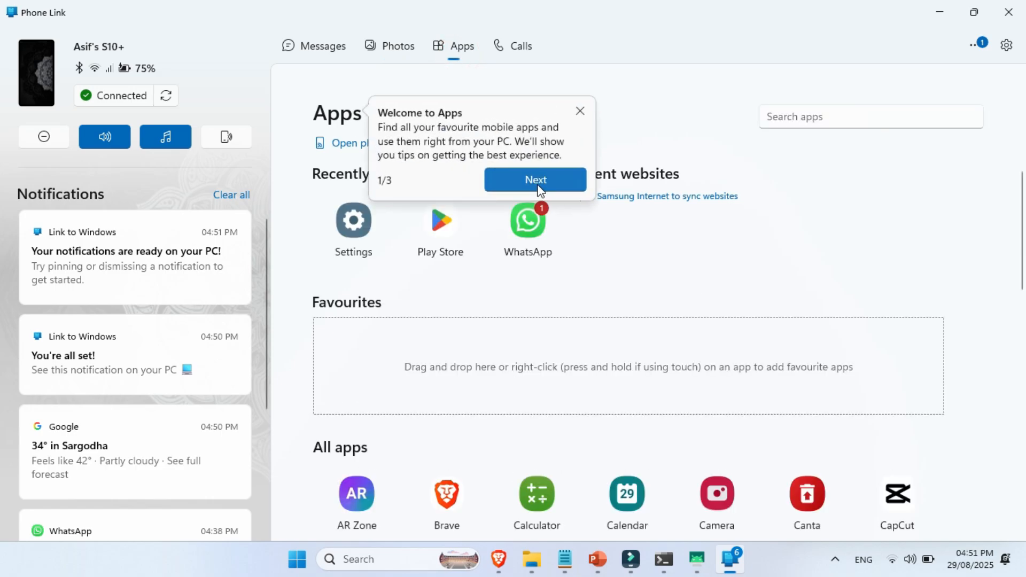
{"action": "left_click", "coordinate": [534, 180]}
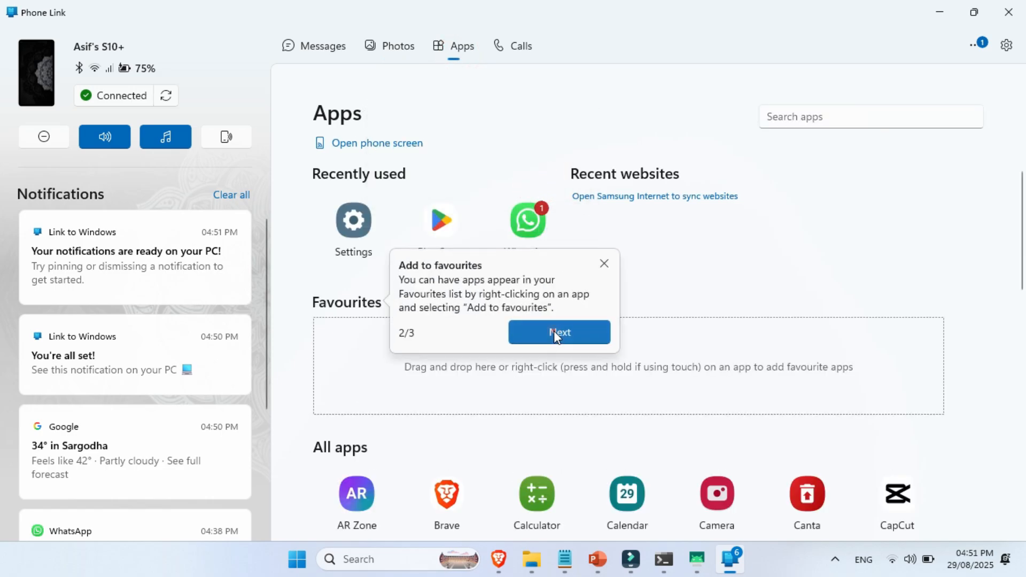
{"action": "left_click", "coordinate": [559, 332]}
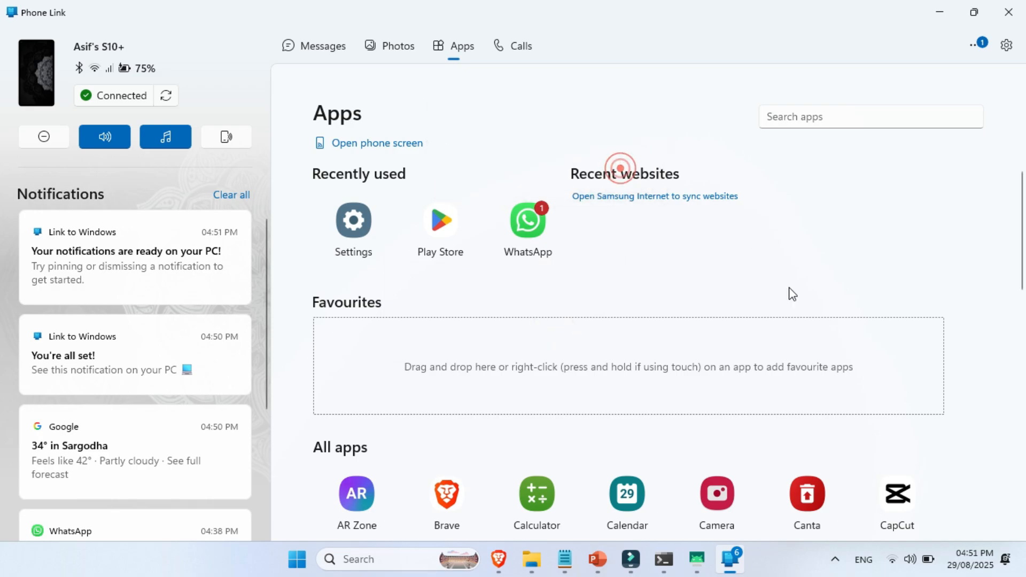
{"action": "scroll", "scroll_direction": "down", "scroll_amount": 3}
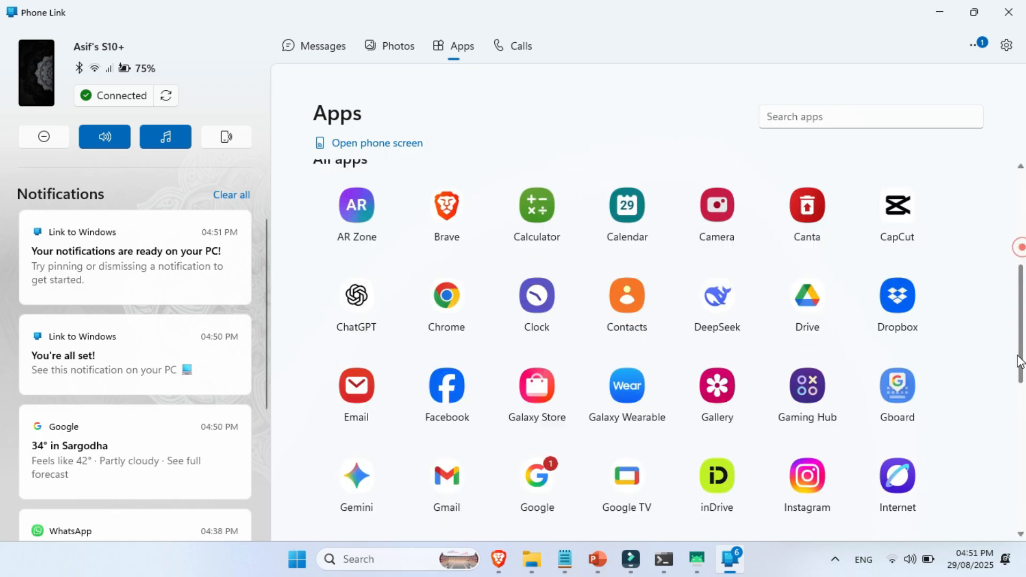